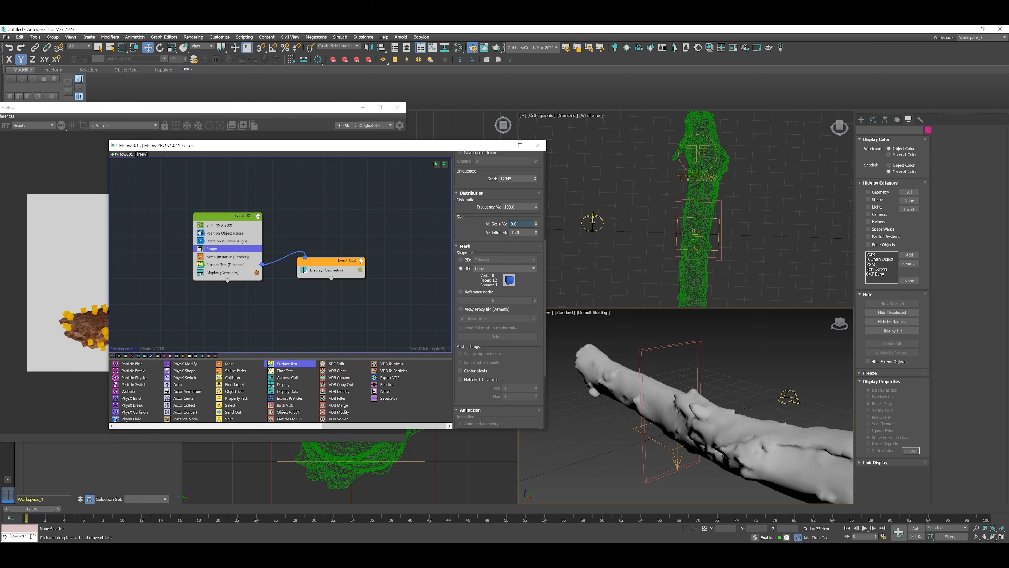
# - Add a Scale operator to Event_002 in Absolute mode at 250% so cubes appear on the log
pyautogui.click(330, 260)
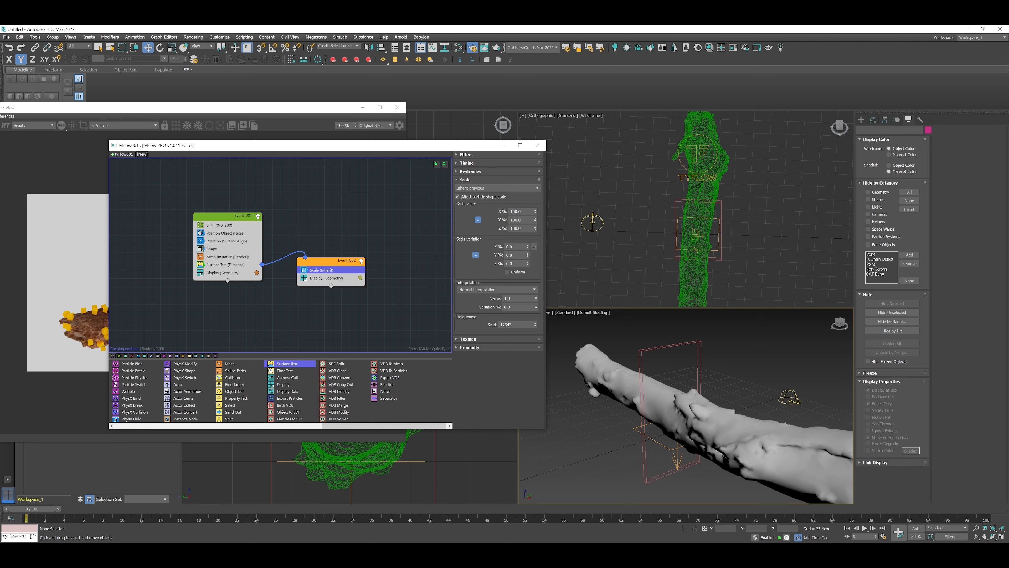
pyautogui.click(496, 188)
pyautogui.write('250')
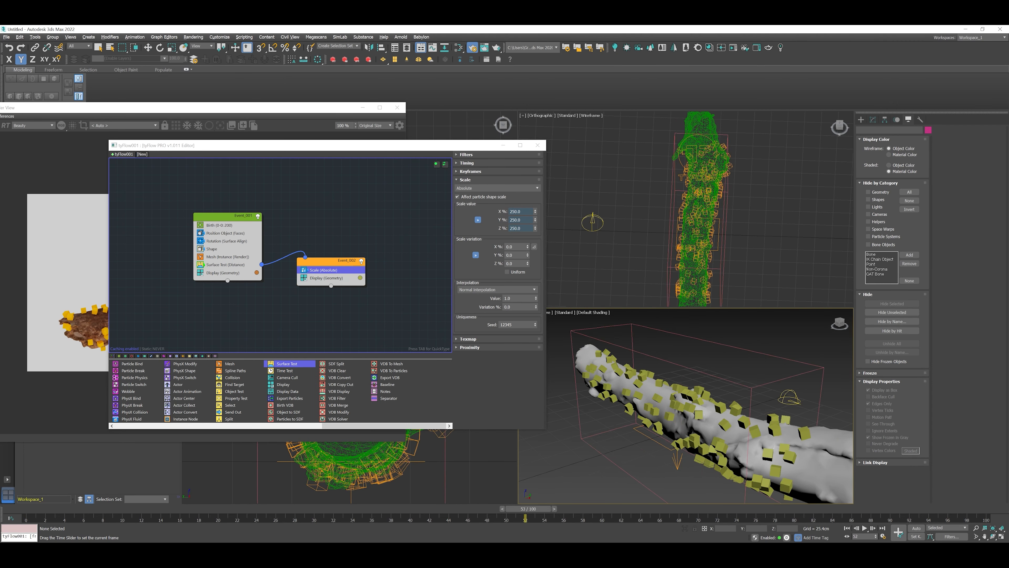
# - Scrub the timeline to preview the particles growing with Scale interpolation 0.5
pyautogui.moveTo(521, 507); pyautogui.dragTo(315, 508)
pyautogui.write('0.5')
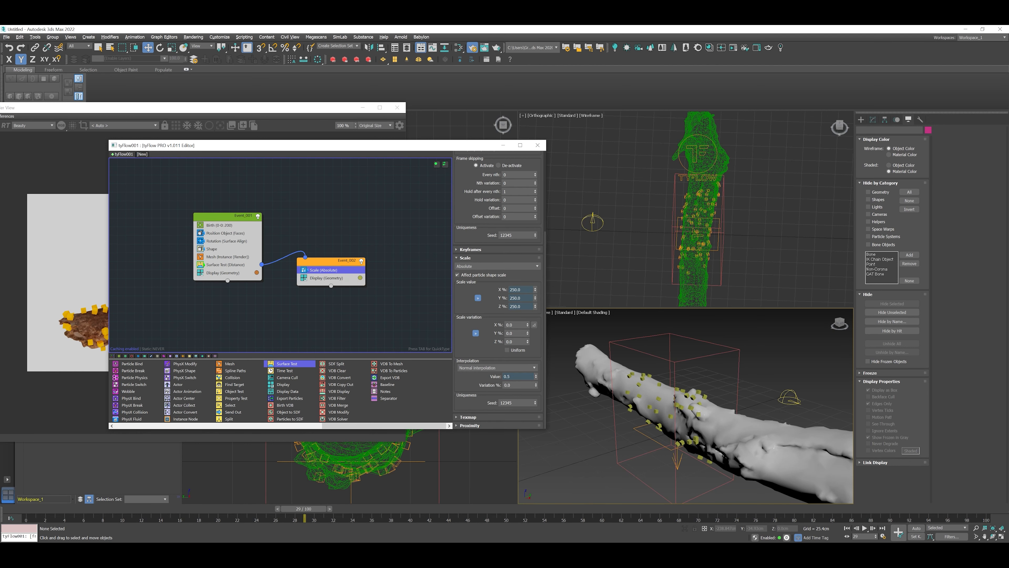
# - Set the Scale operator's timing to Continuous and scrub to verify the cubes keep growing
pyautogui.click(495, 172)
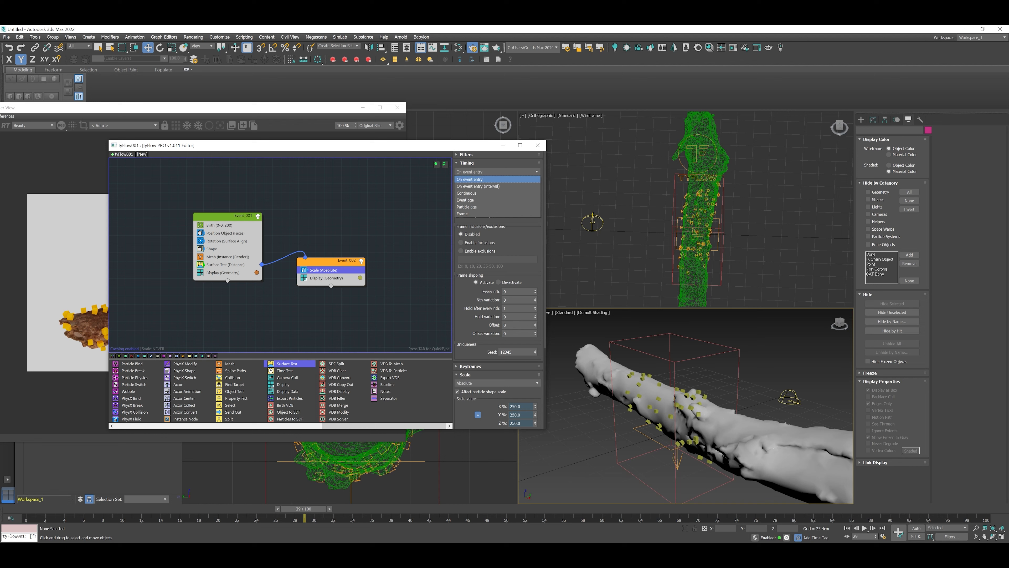
pyautogui.click(466, 193)
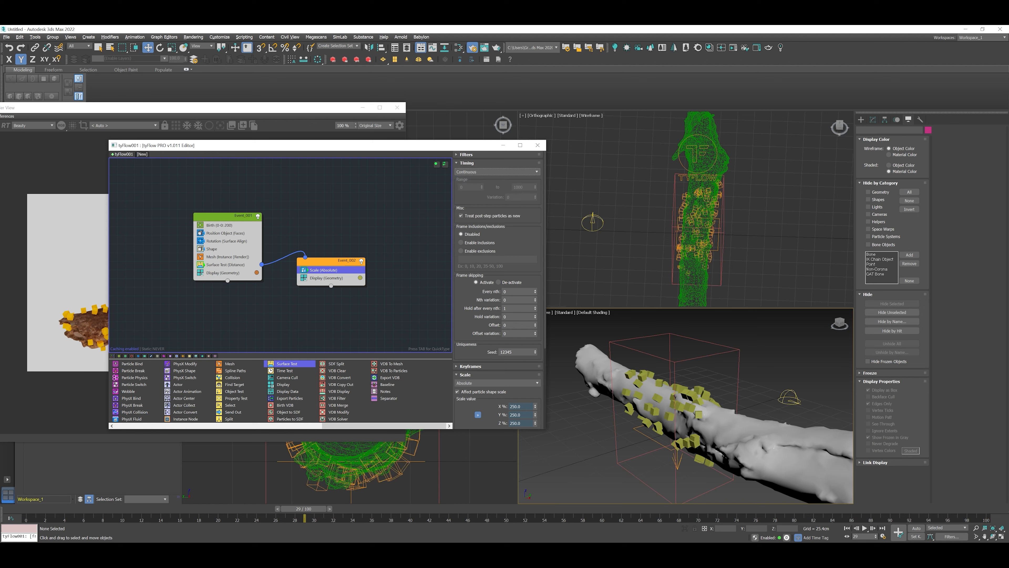
pyautogui.moveTo(303, 509); pyautogui.dragTo(35, 508)
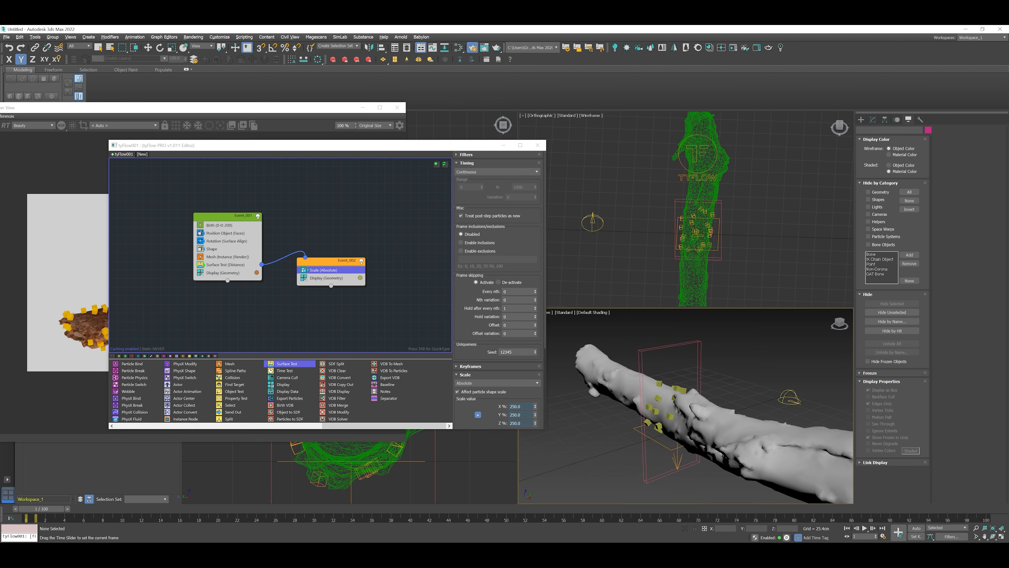
pyautogui.moveTo(29, 518); pyautogui.dragTo(257, 518)
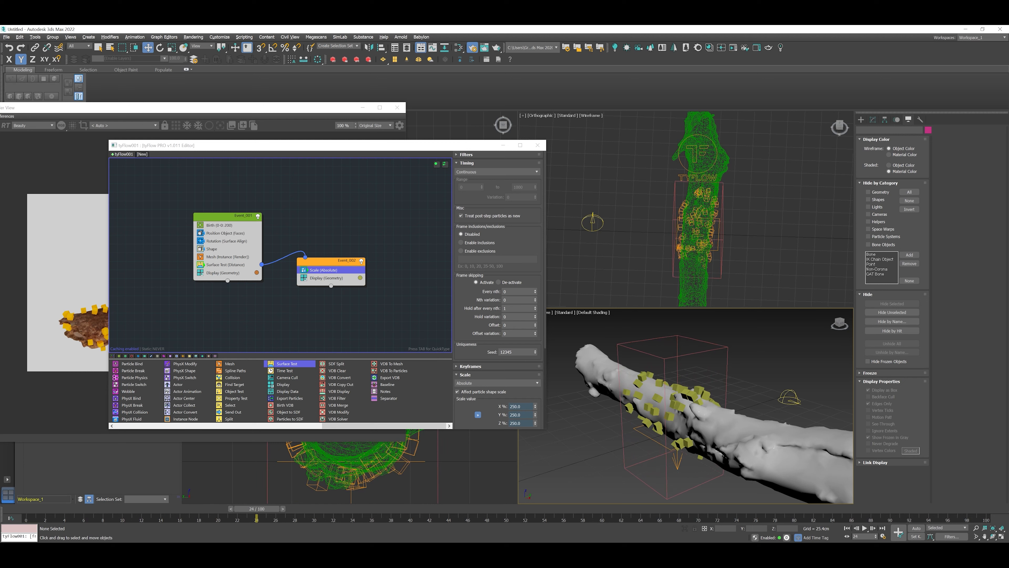
pyautogui.click(225, 265)
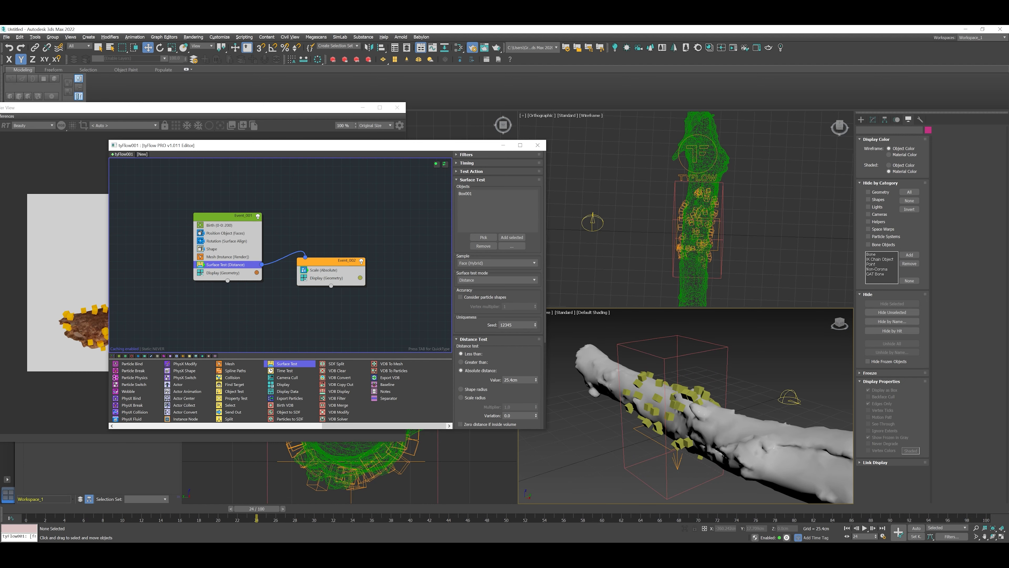
# - Lower the Scale interpolation value to 0.1 and preview the slower growth
pyautogui.click(328, 269)
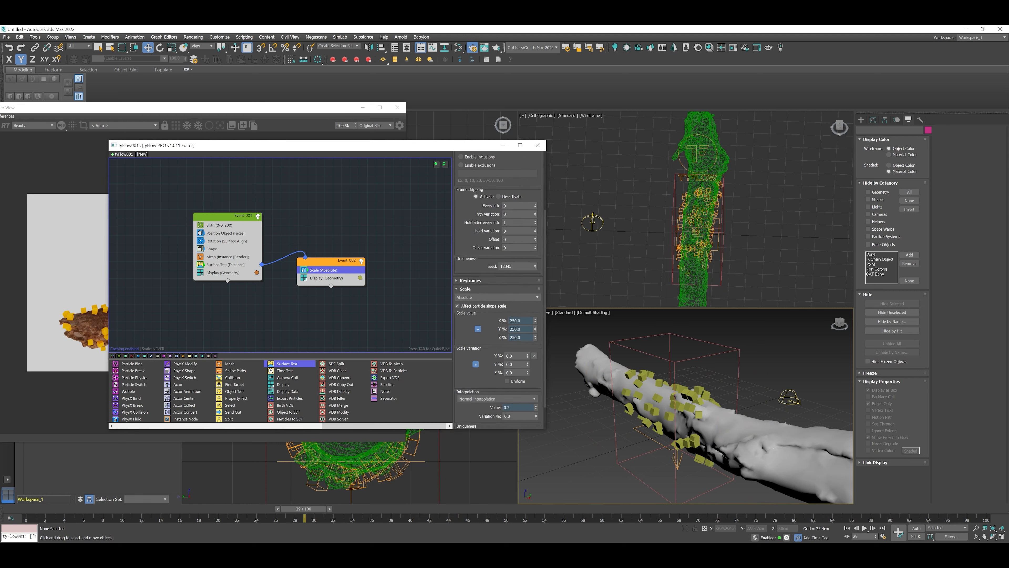
pyautogui.scroll(-3)
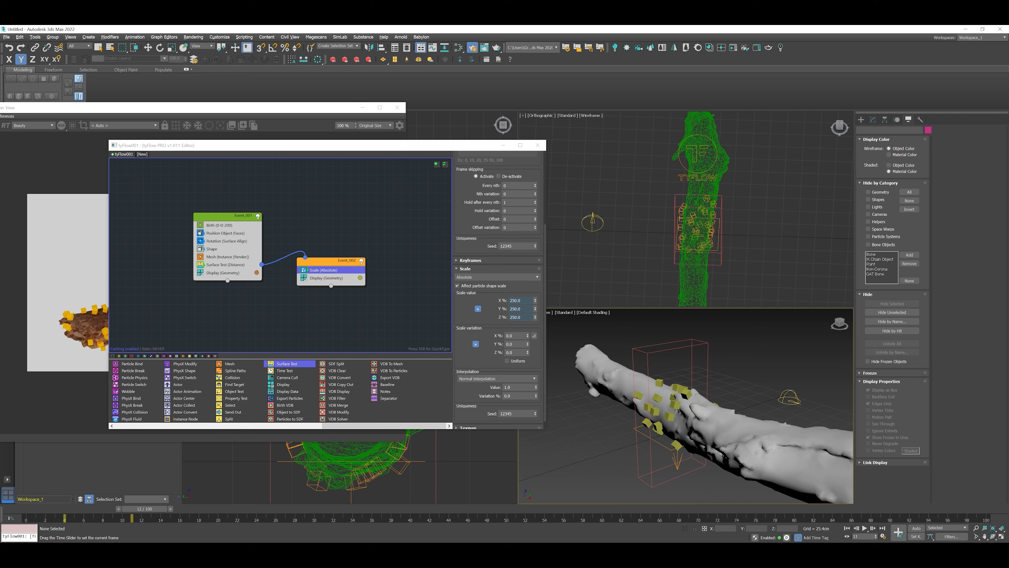
pyautogui.moveTo(115, 516); pyautogui.dragTo(351, 516)
pyautogui.write('0.1')
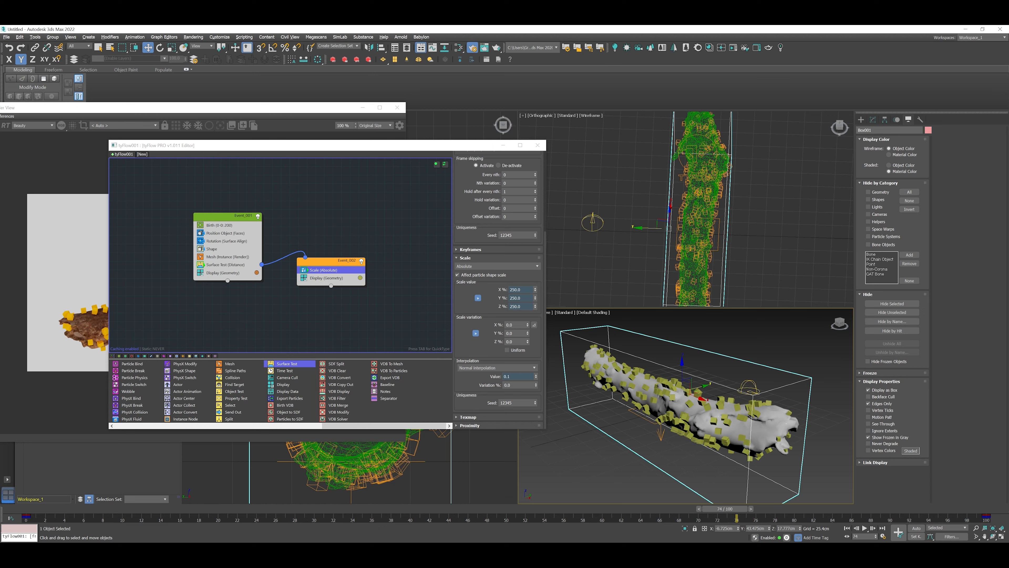
# - Raise the Birth total to 2000 particles and preview the denser coverage on the log
pyautogui.moveTo(724, 508); pyautogui.dragTo(101, 508)
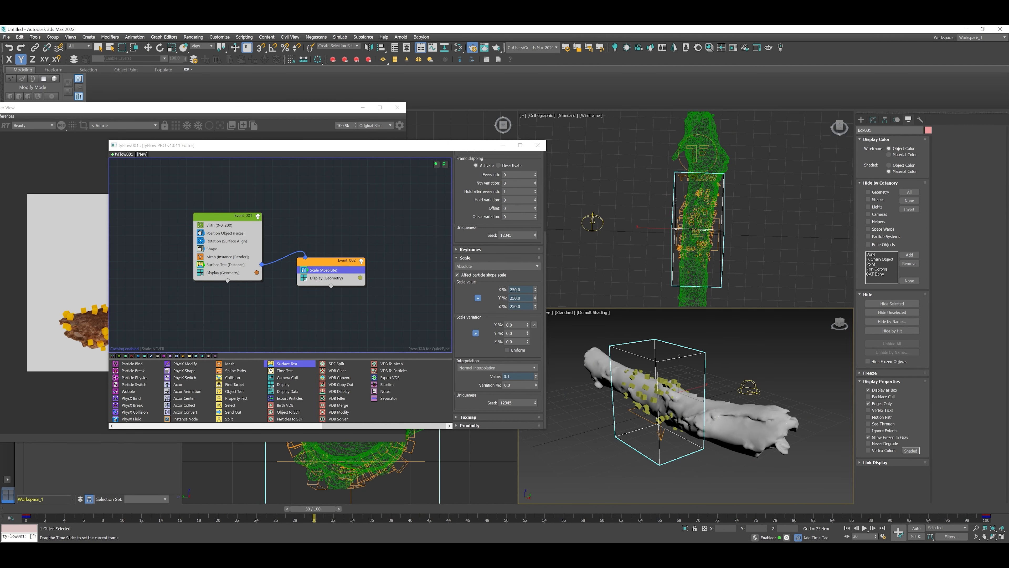
pyautogui.click(219, 224)
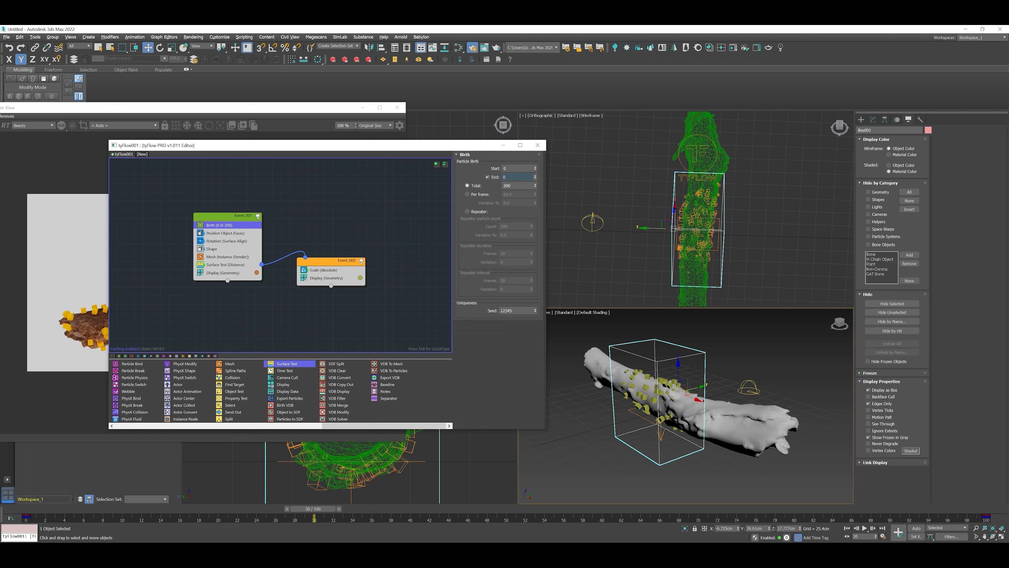
pyautogui.write('2000')
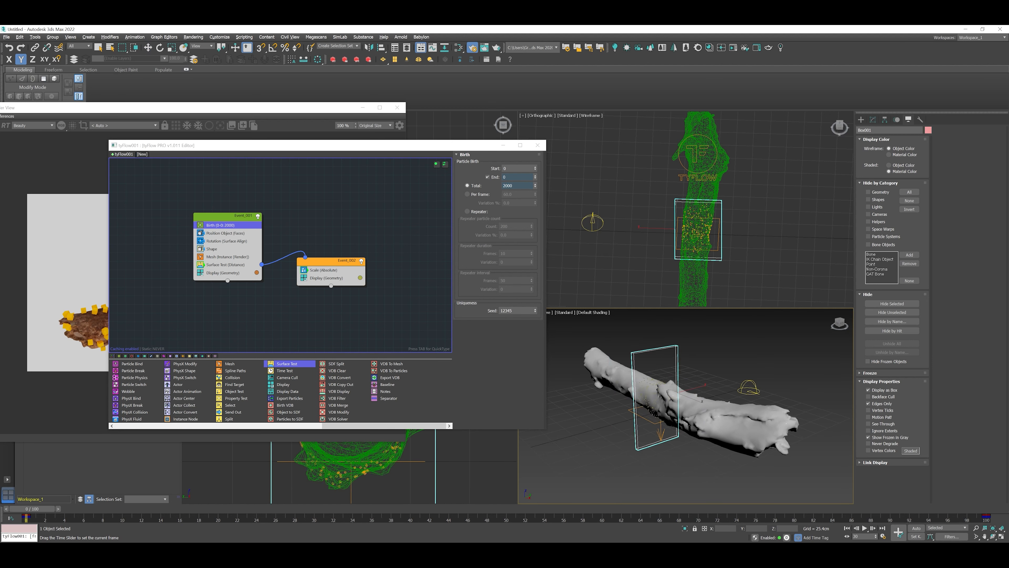
pyautogui.moveTo(23, 518); pyautogui.dragTo(399, 518)
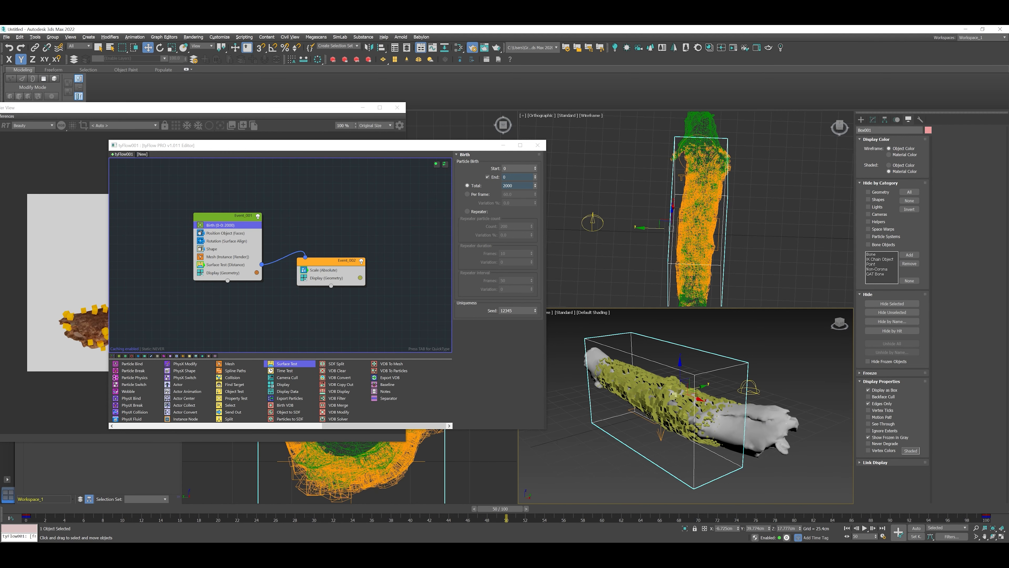
pyautogui.click(222, 273)
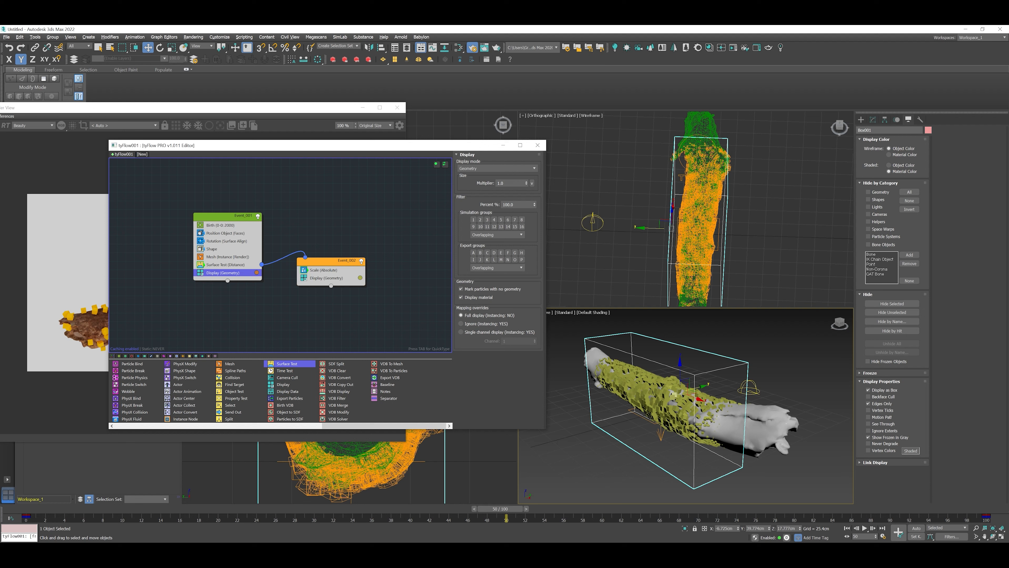
# - Switch Event_001's Display mode to Large dots instead of full geometry
pyautogui.click(534, 168)
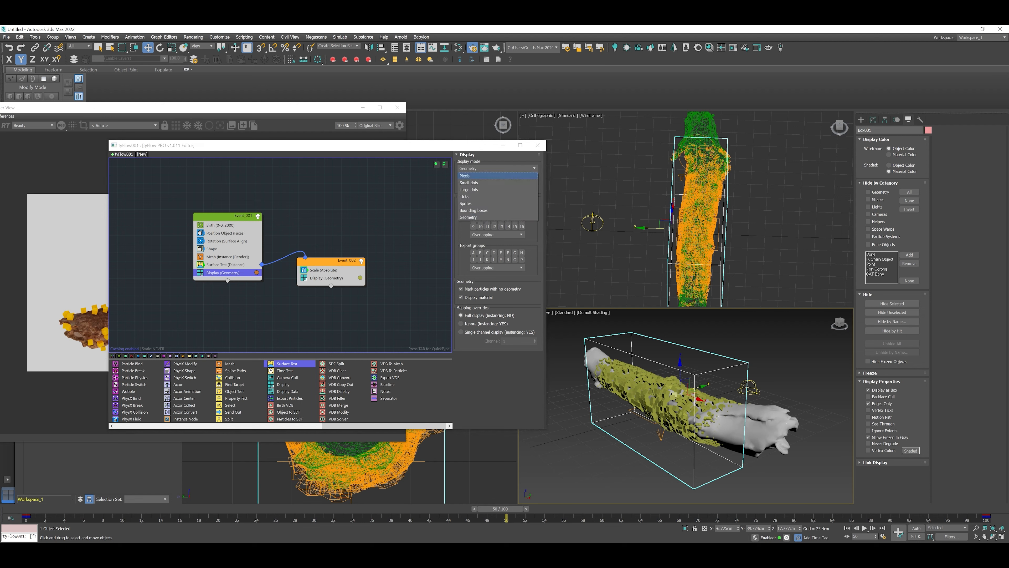
pyautogui.click(468, 189)
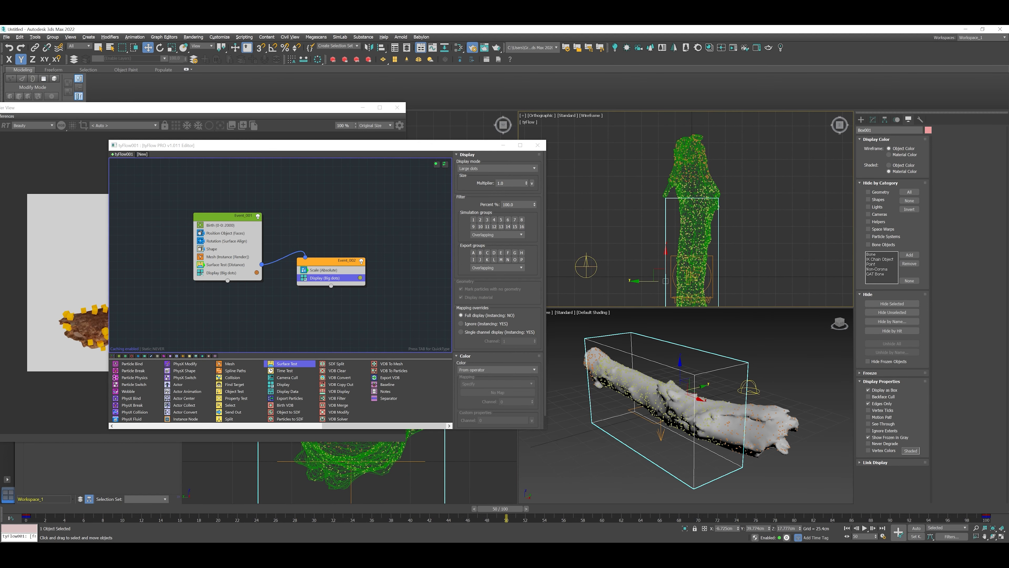
pyautogui.click(224, 265)
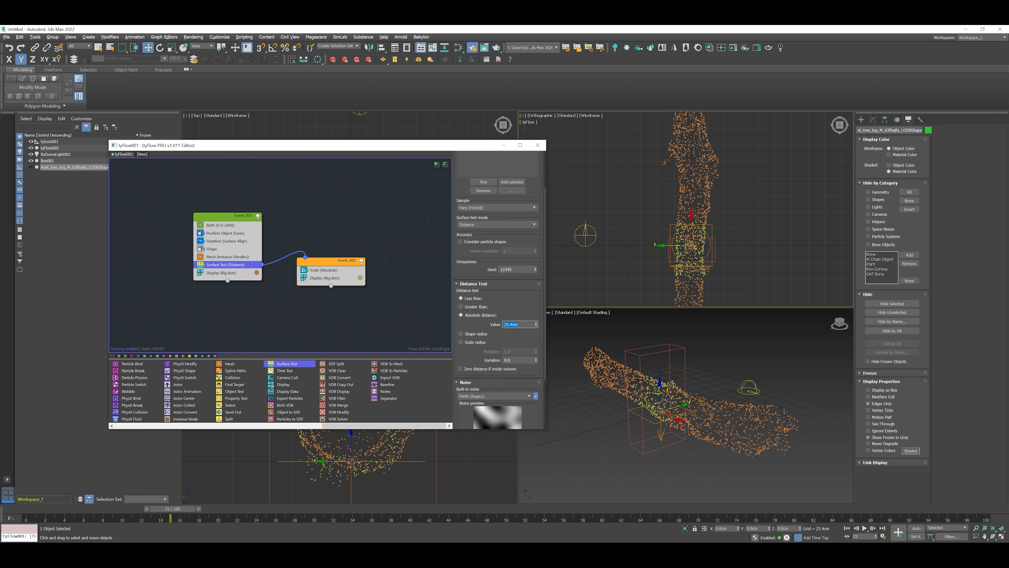
# - Raise the Birth total to 10000 so dots densely coat the log
pyautogui.moveTo(167, 508); pyautogui.dragTo(270, 508)
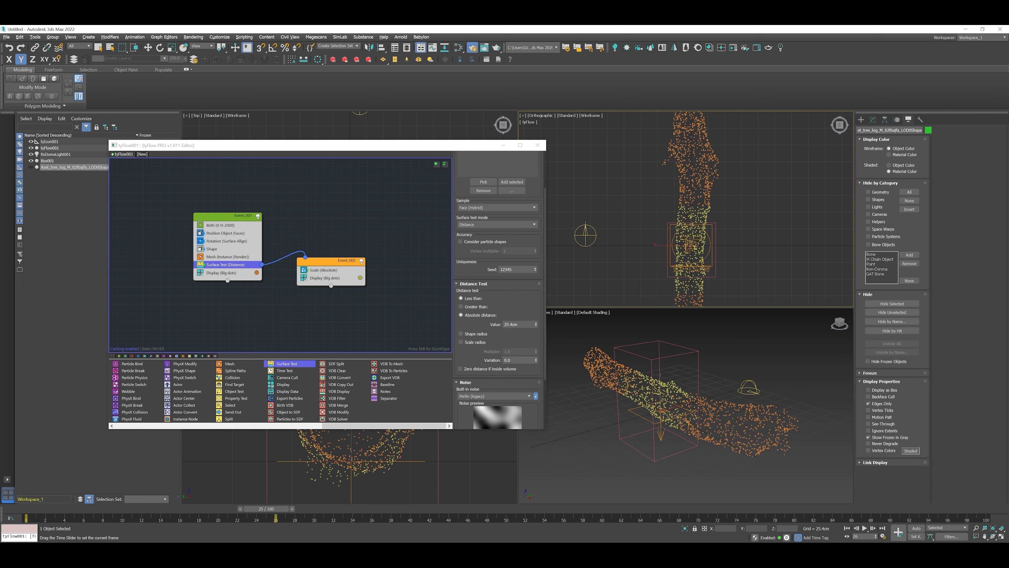
pyautogui.moveTo(273, 510); pyautogui.dragTo(332, 510)
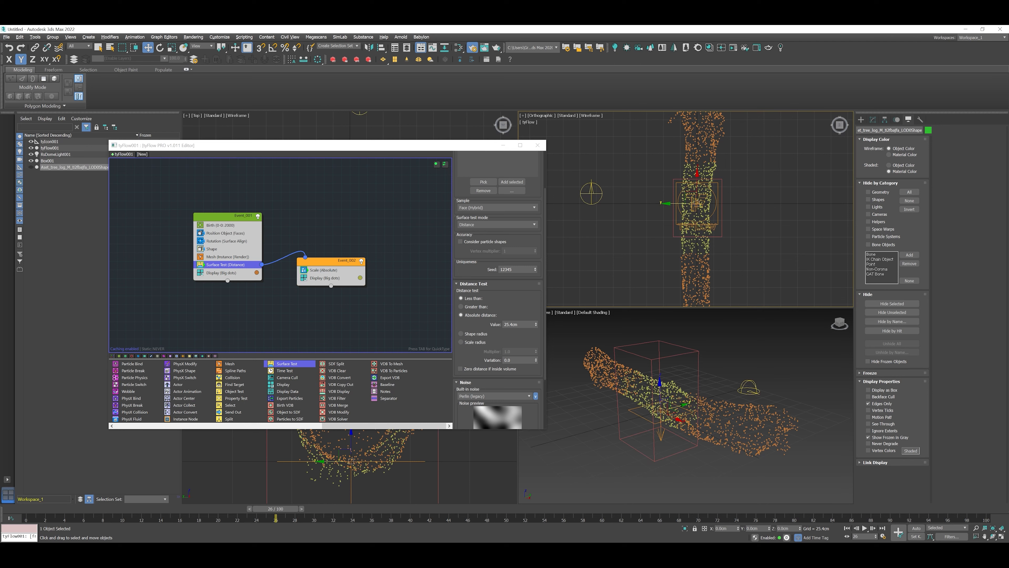
pyautogui.click(226, 224)
pyautogui.write('10000')
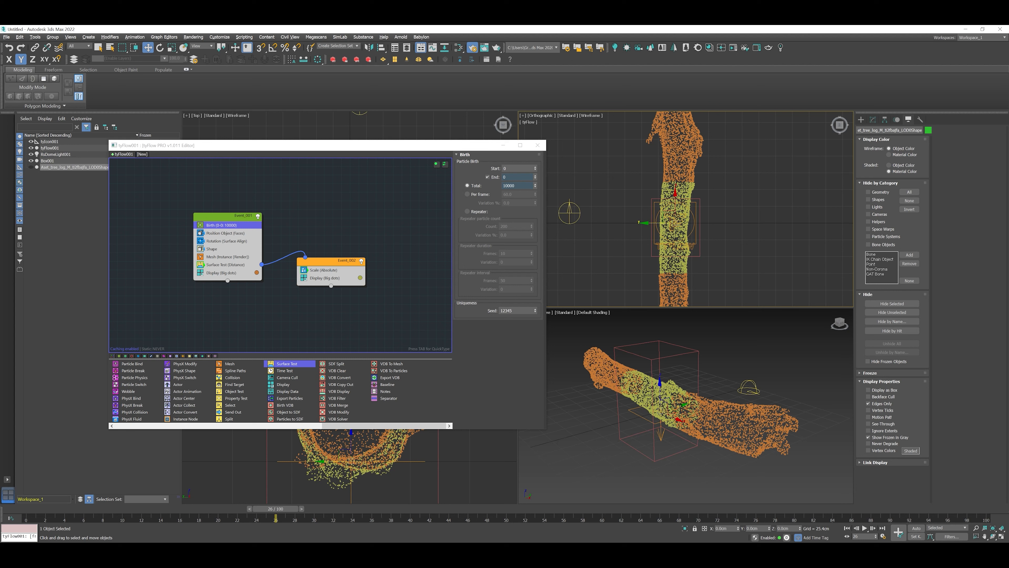
pyautogui.click(226, 264)
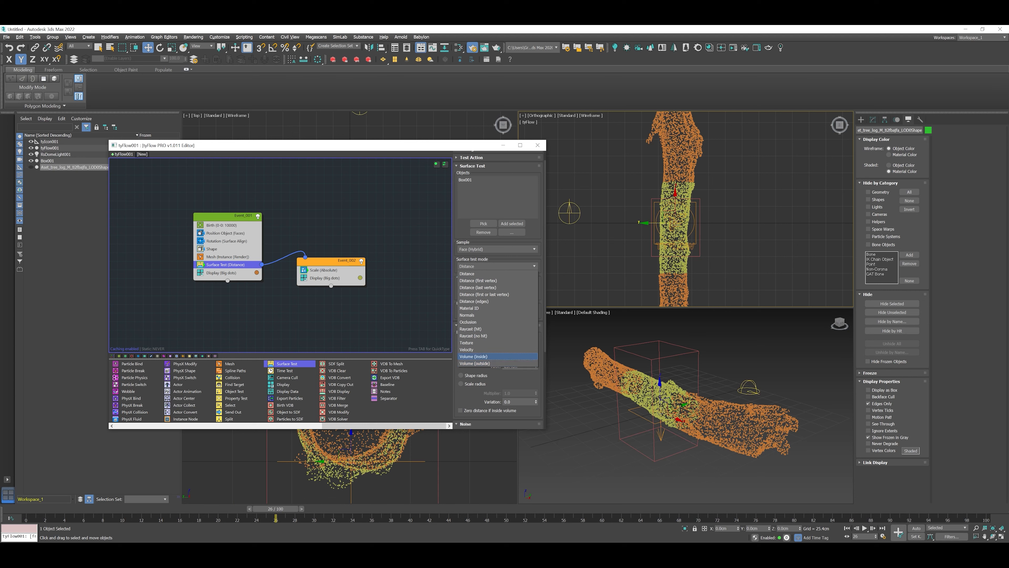
# - Change the Surface Test mode to Volume (inside) against the box
pyautogui.click(474, 356)
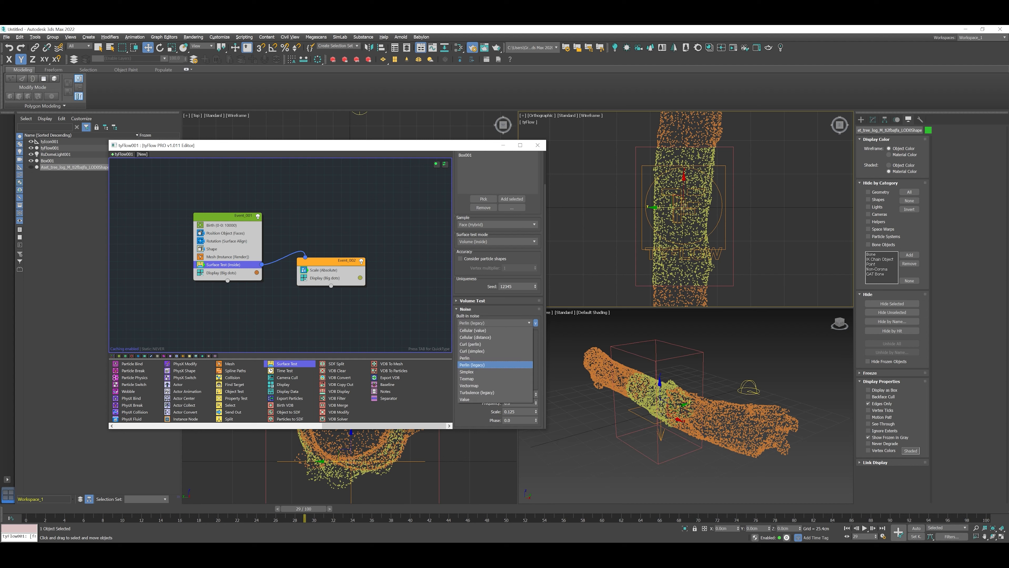
# - Give the volume test Perlin noise with 50 cm strength and scale 0.5 for a ragged edge
pyautogui.click(473, 329)
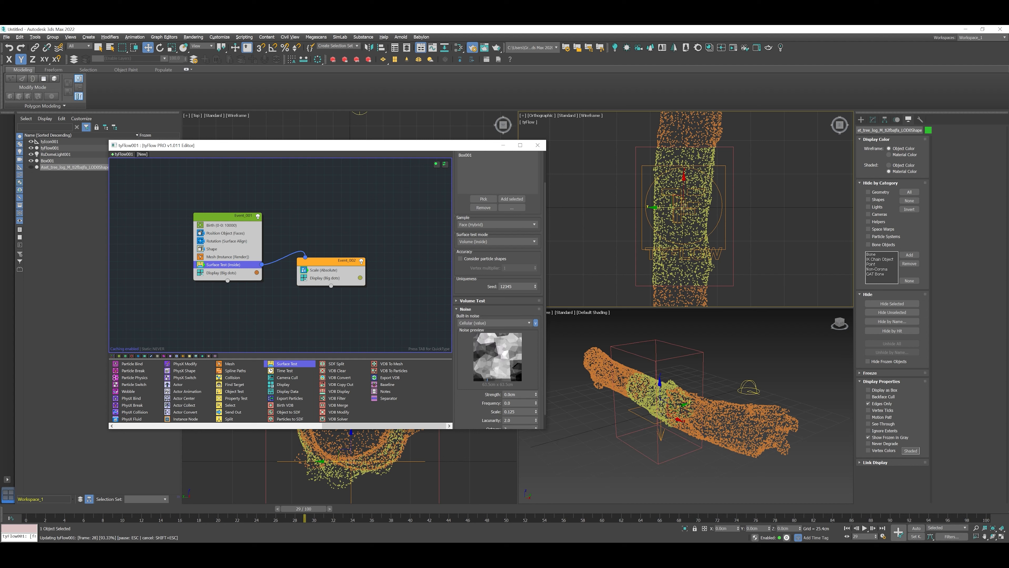
pyautogui.click(496, 322)
pyautogui.write('50')
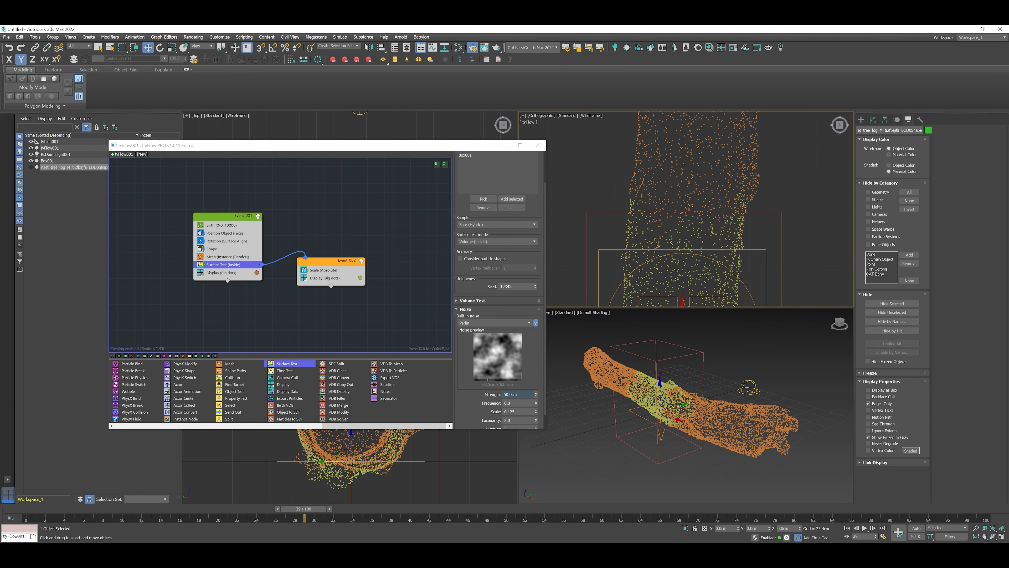
pyautogui.moveTo(305, 508); pyautogui.dragTo(186, 508)
pyautogui.write('0.01')
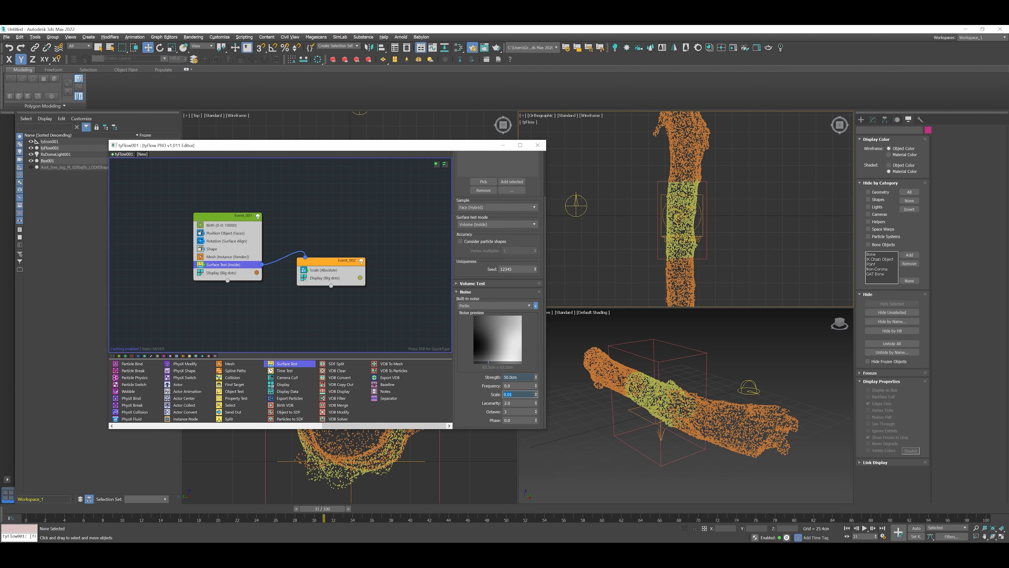
pyautogui.moveTo(518, 393)
pyautogui.write('1')
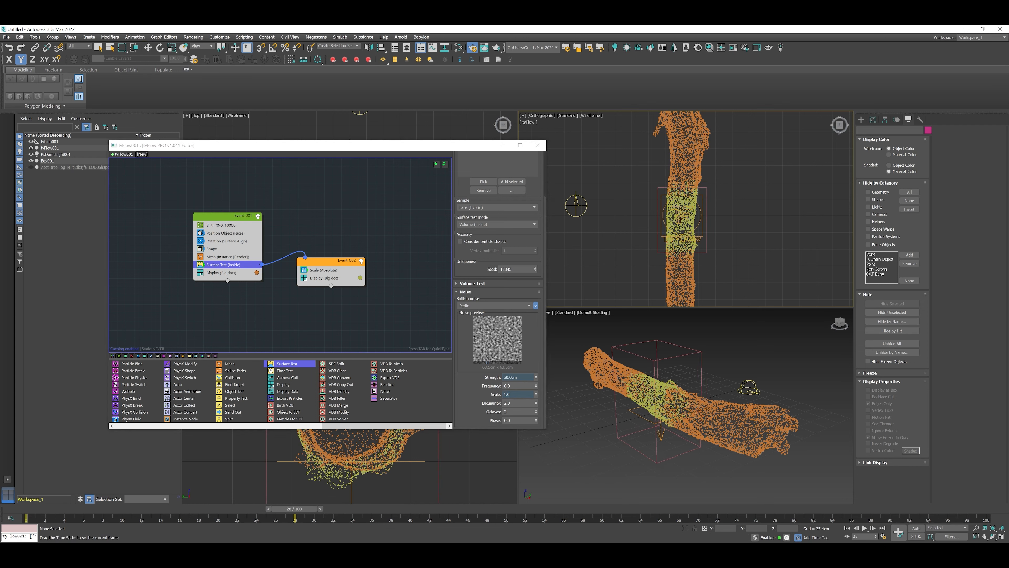
pyautogui.moveTo(299, 516); pyautogui.dragTo(473, 516)
pyautogui.write('0.5')
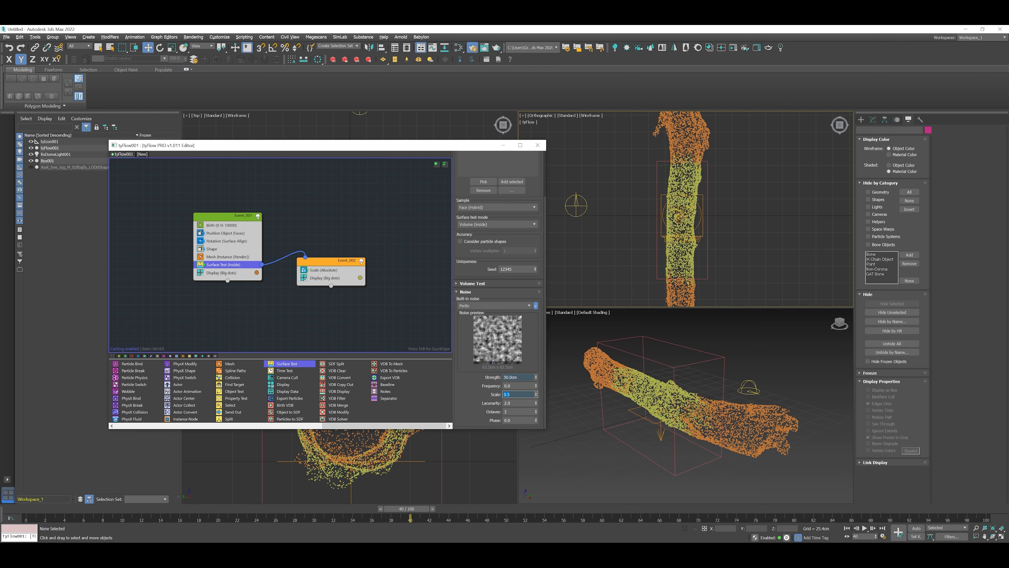
# - Set both events' Display operators back to Geometry mode
pyautogui.click(223, 272)
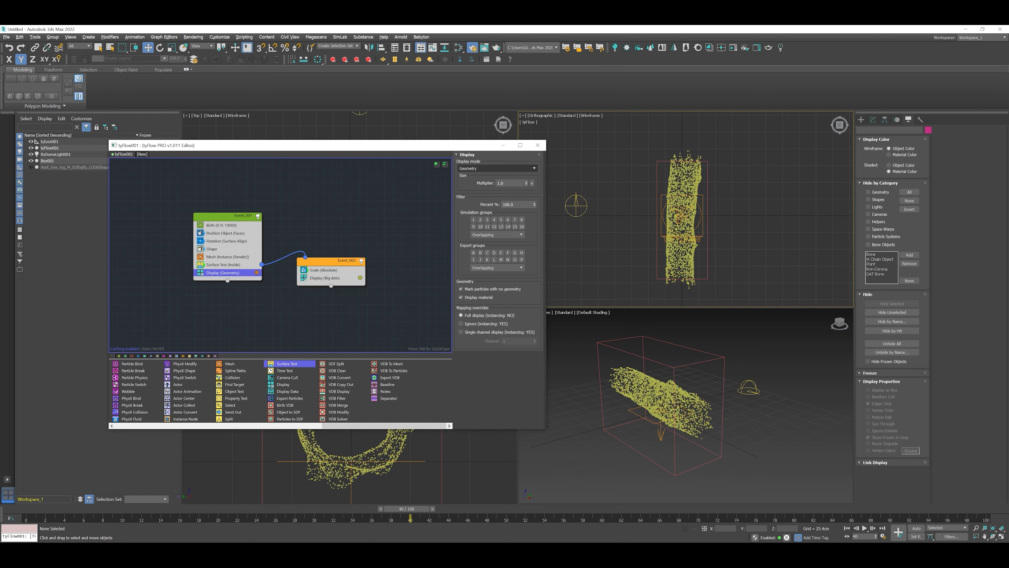
pyautogui.click(497, 168)
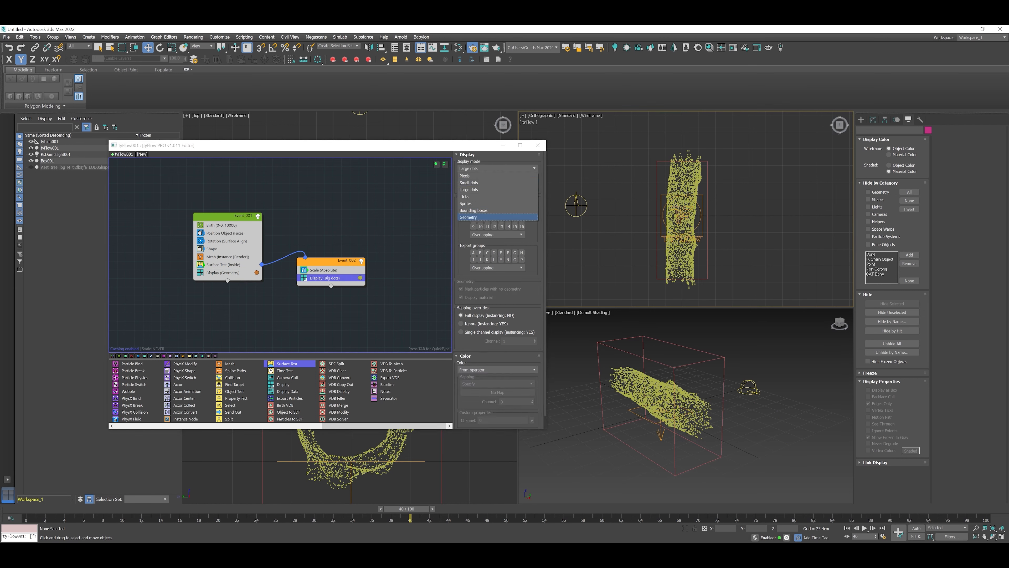
pyautogui.click(498, 218)
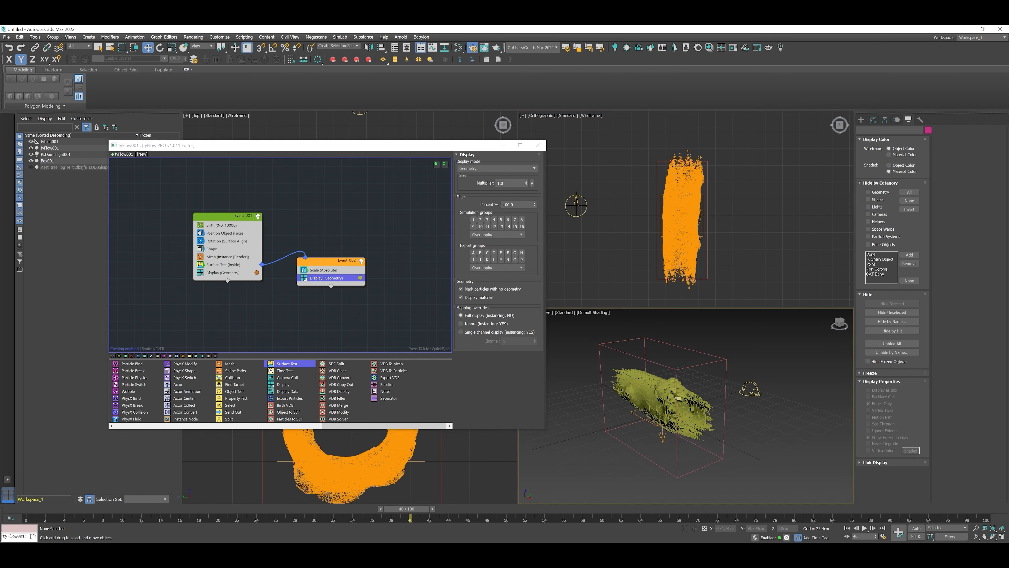